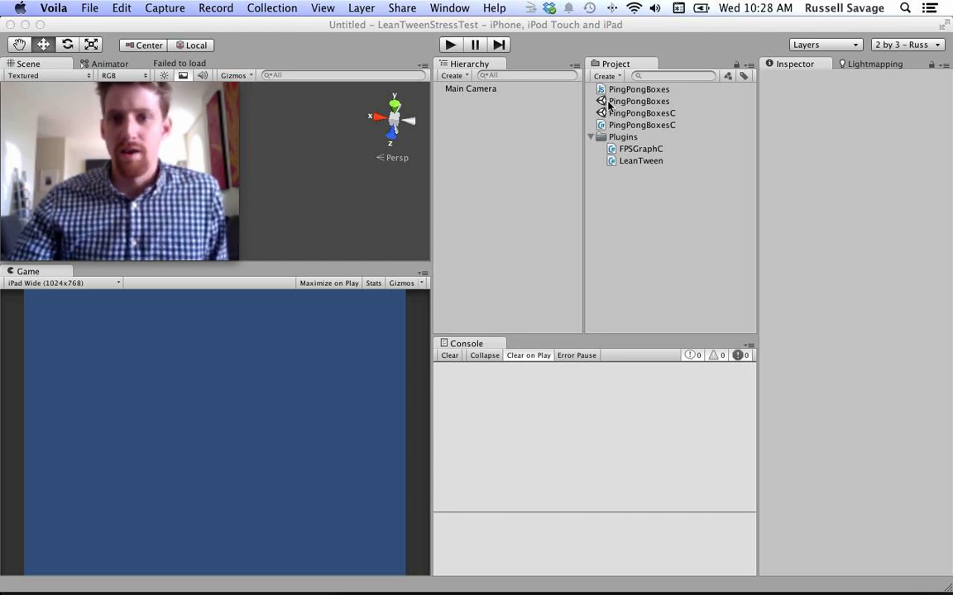
Step: Open the PingPongBoxes scene from the Project panel
click(639, 101)
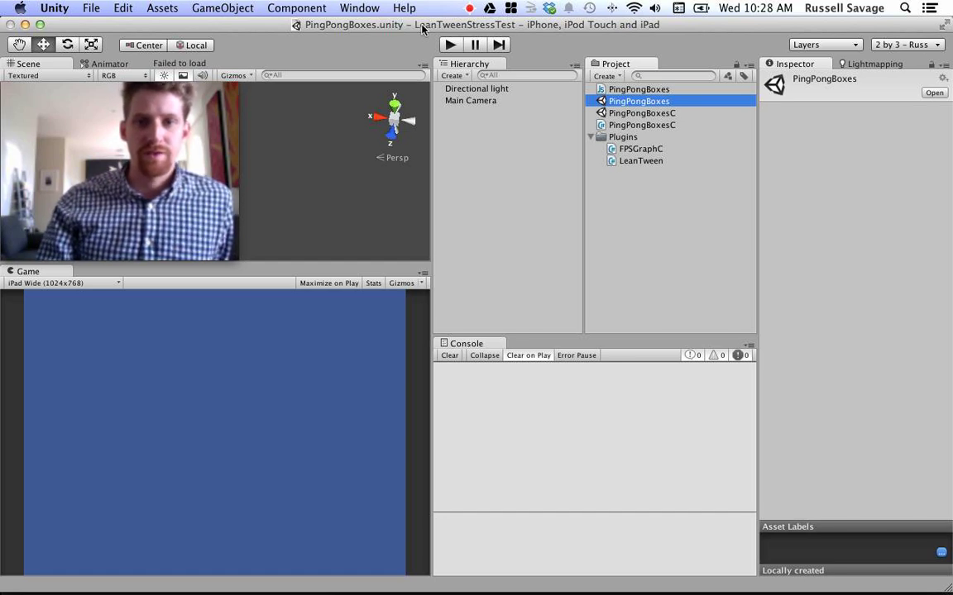
mouse_move(632, 197)
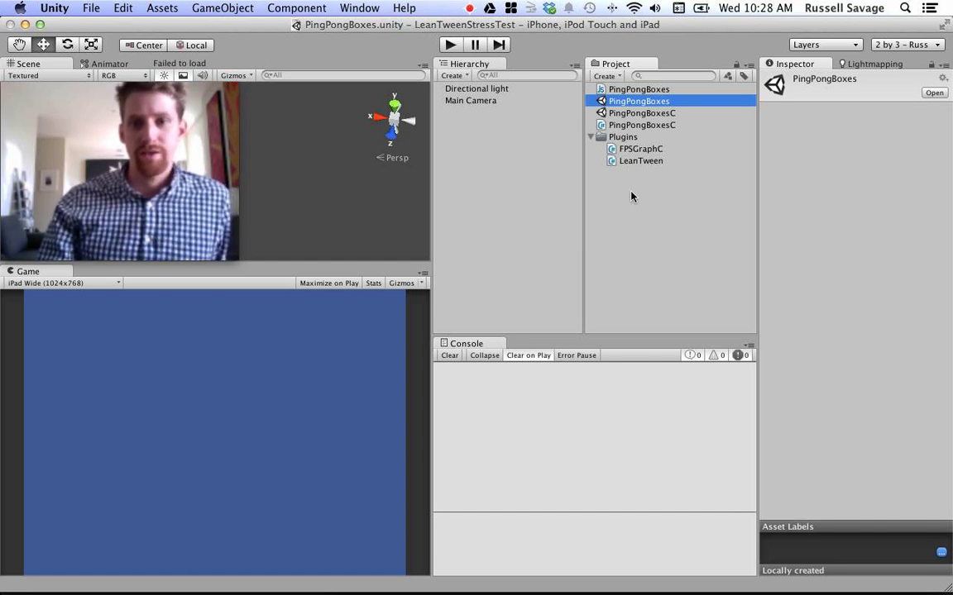
mouse_move(627, 191)
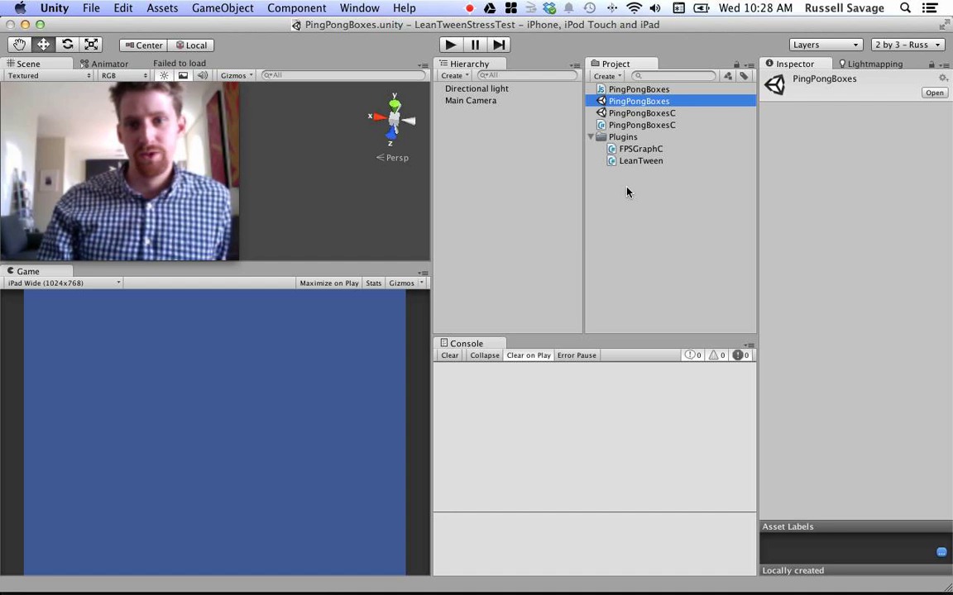
mouse_move(381, 32)
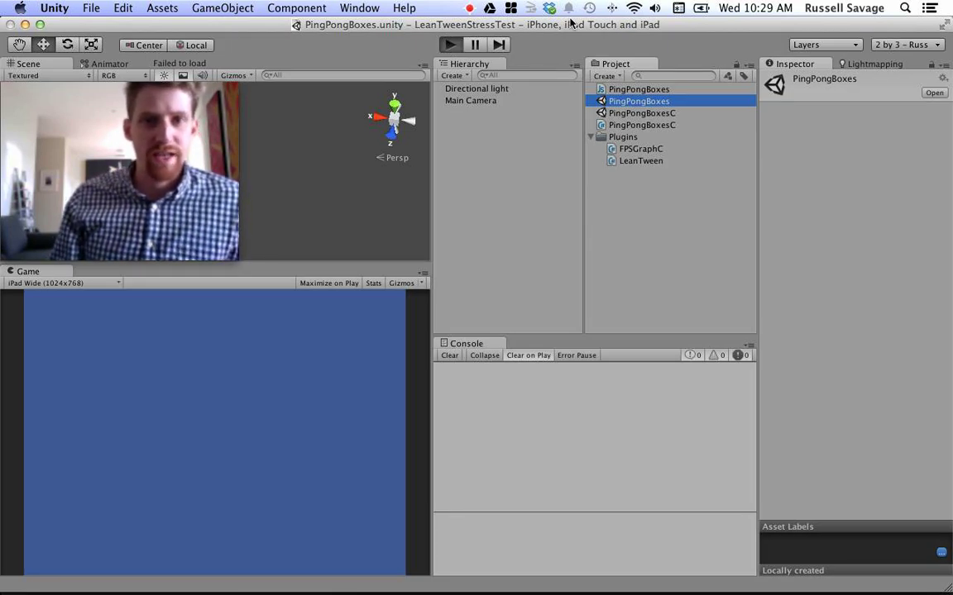
click(449, 43)
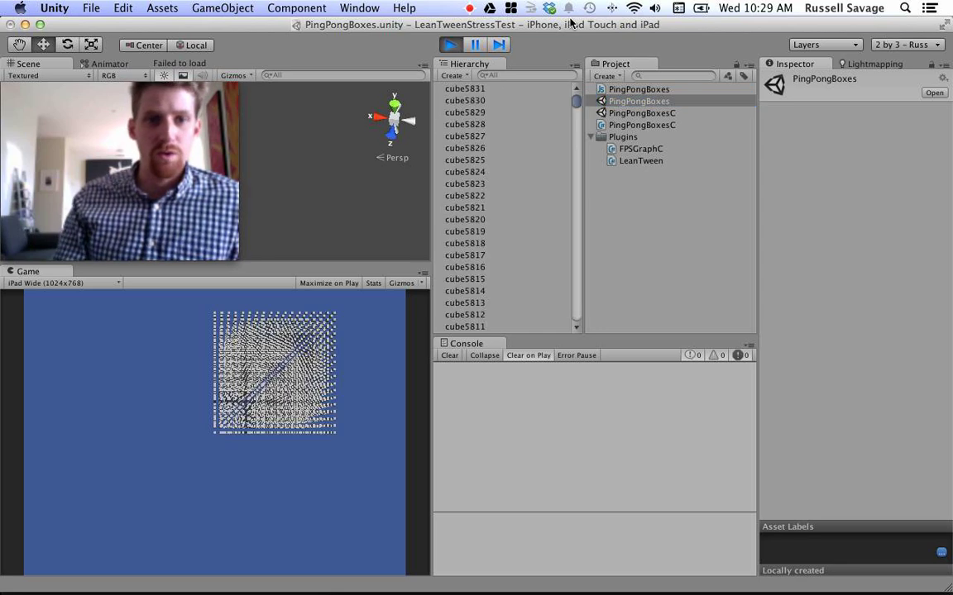
click(450, 45)
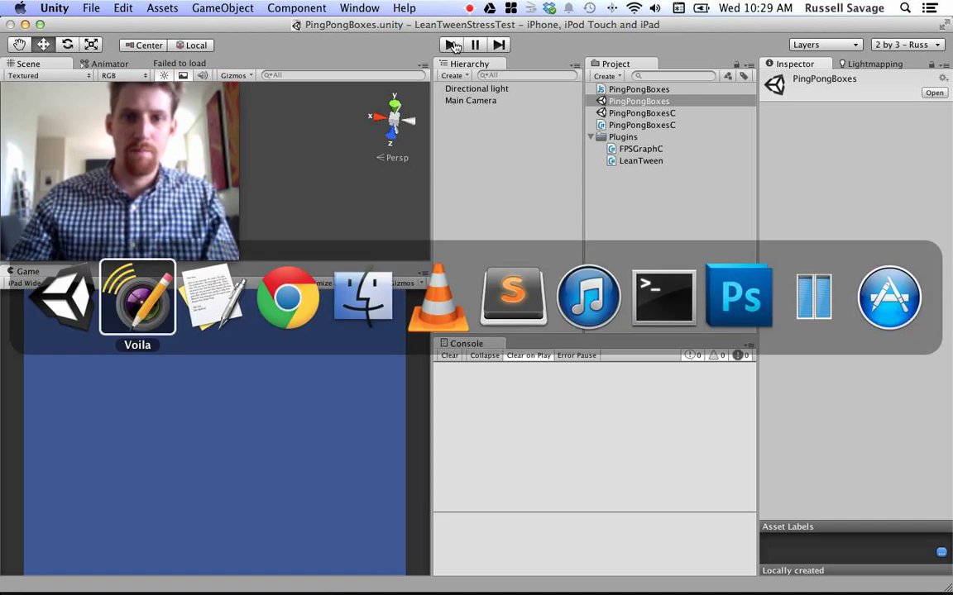
Step: Reveal the project's Plugins folder in Finder and remove LeanTween.cs, keeping LeanTween.js
click(362, 298)
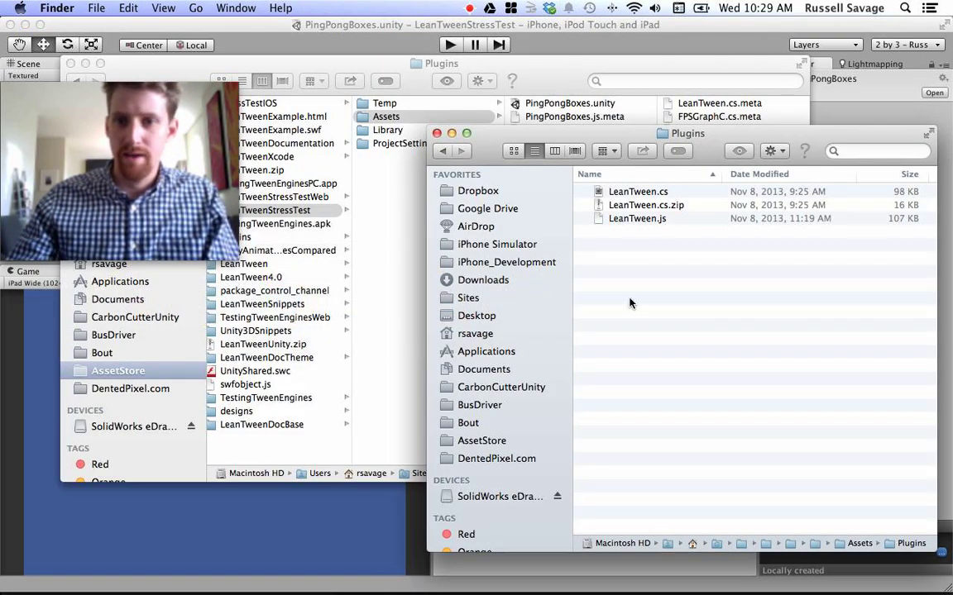
click(637, 218)
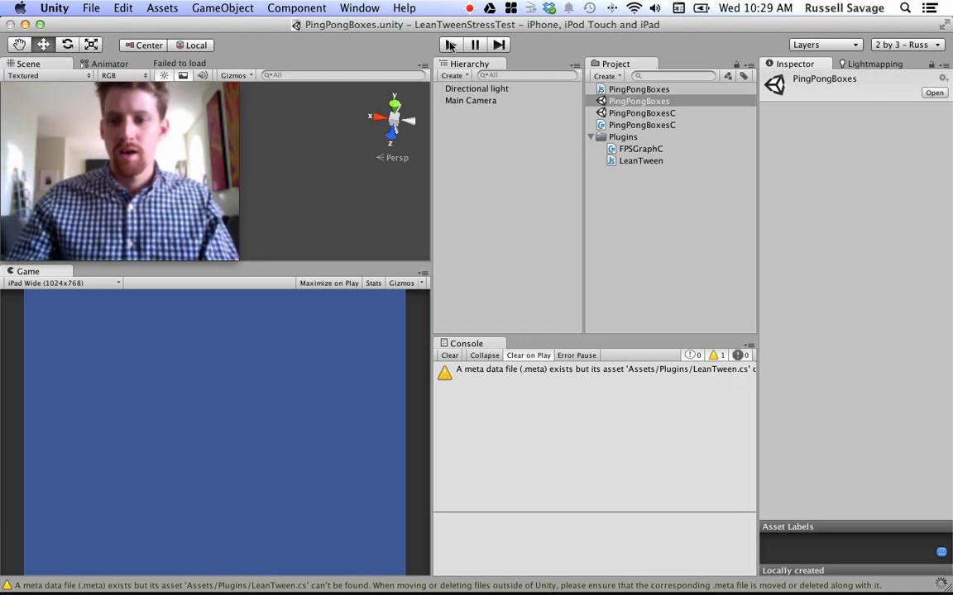
Step: Return to Unity so it reimports assets and recompiles with the JavaScript LeanTween
click(449, 45)
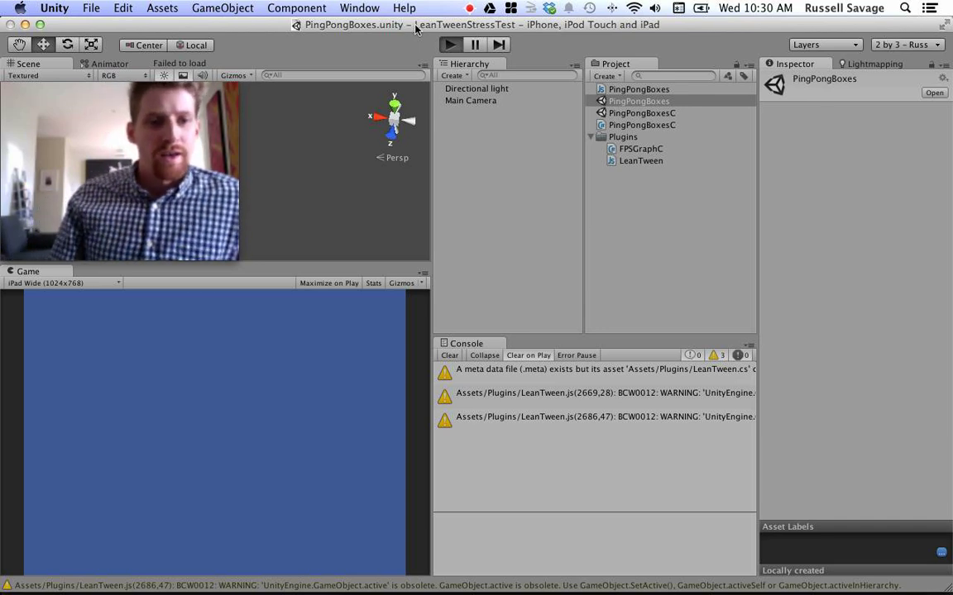
click(450, 45)
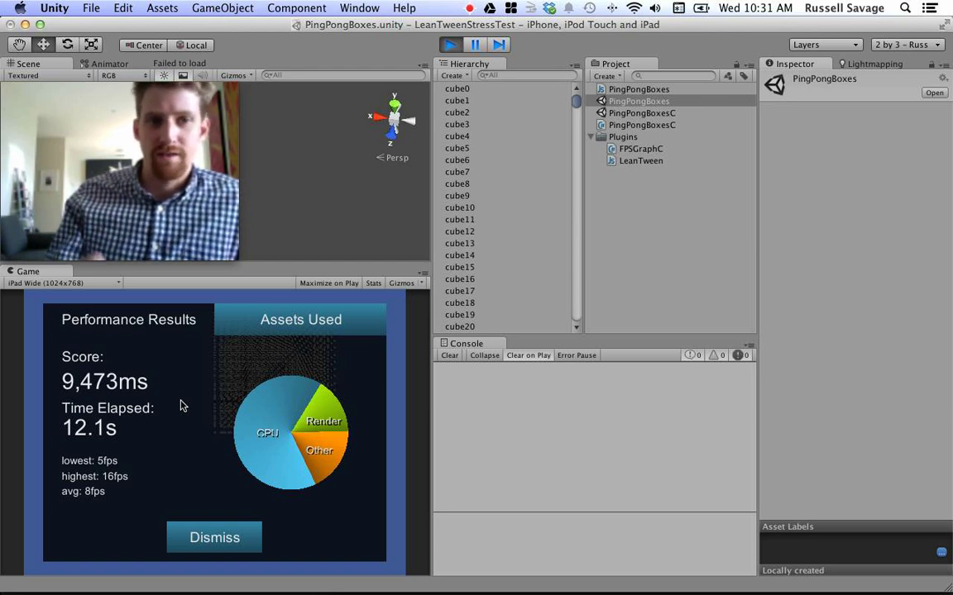
mouse_move(218, 349)
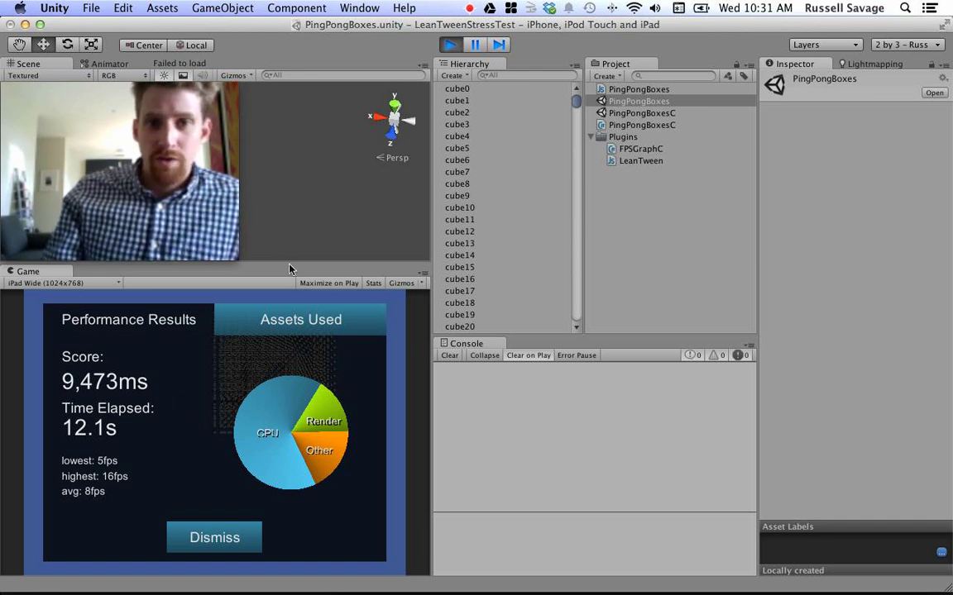
mouse_move(234, 380)
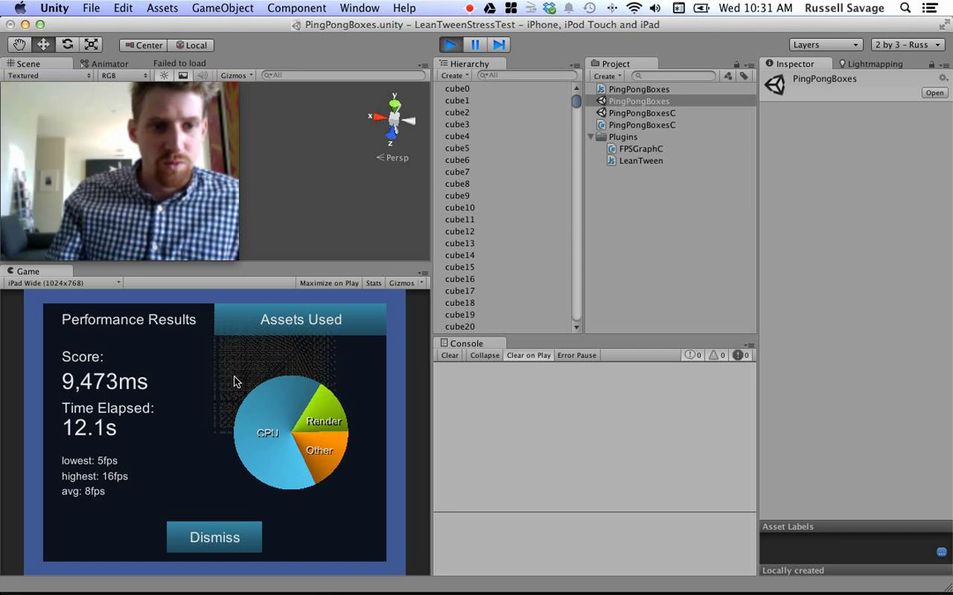
mouse_move(178, 382)
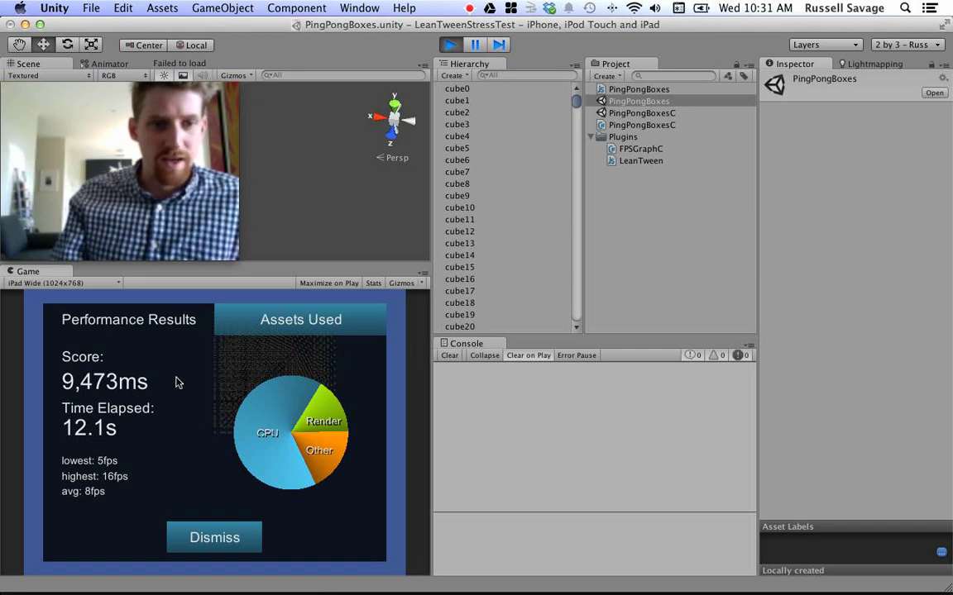
mouse_move(158, 445)
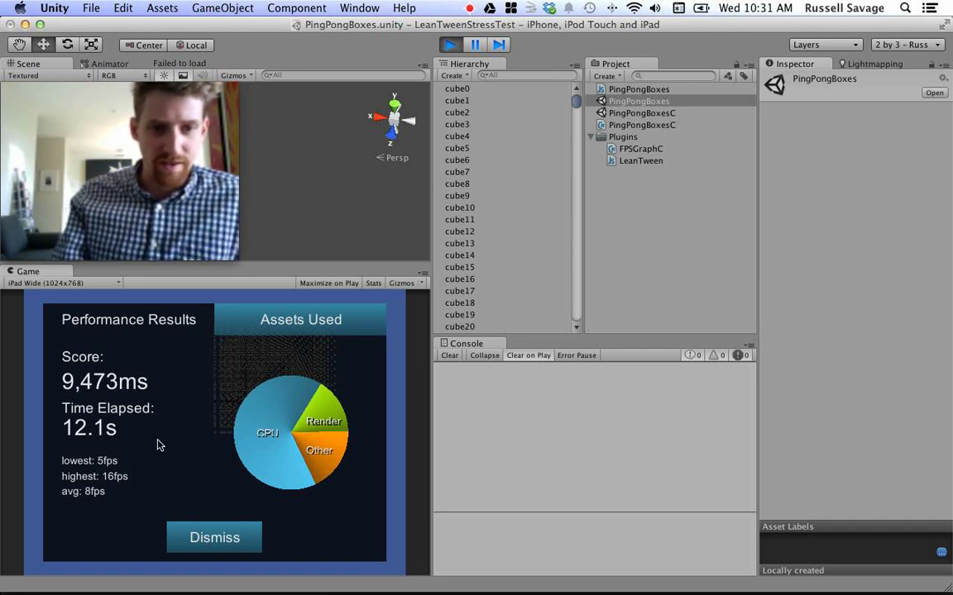
mouse_move(185, 403)
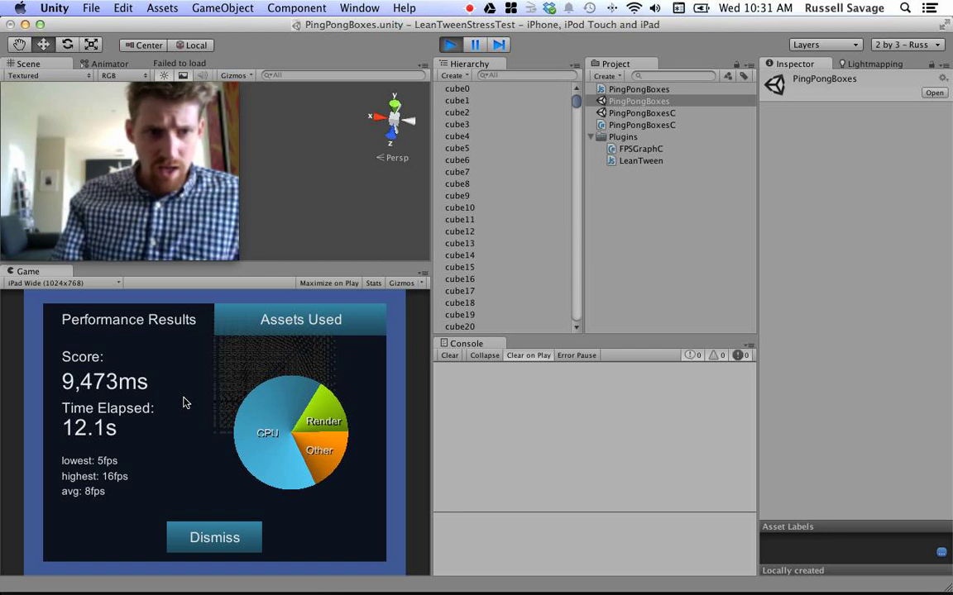
mouse_move(162, 367)
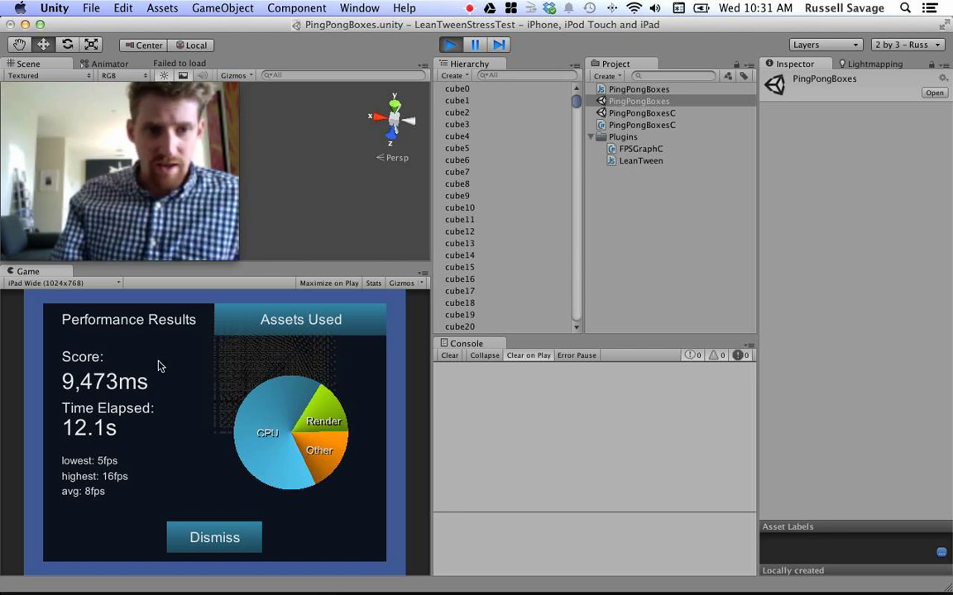
Step: Dismiss the Performance Results panel to resume the live frame-rate graph over the cubes
click(301, 321)
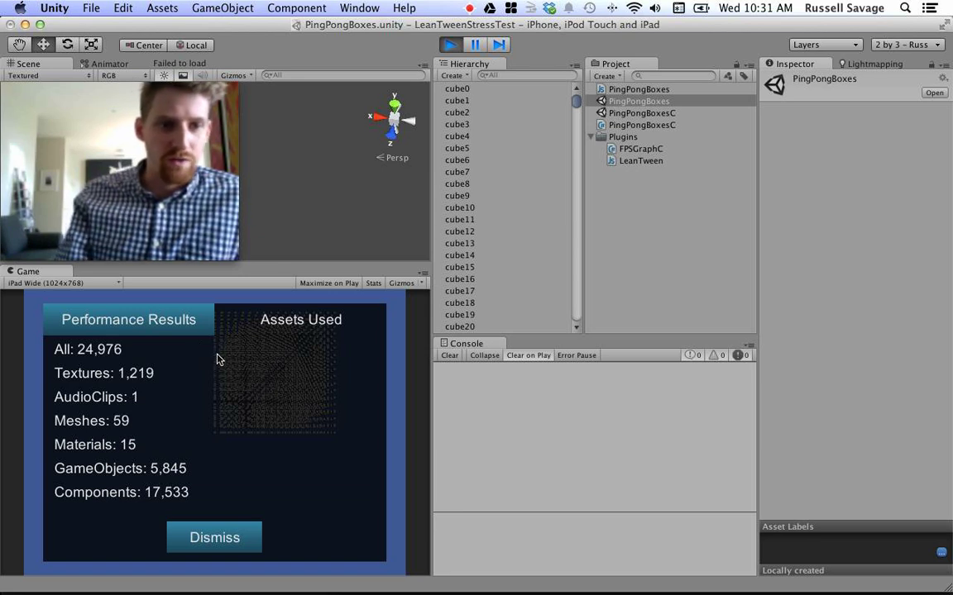
mouse_move(233, 420)
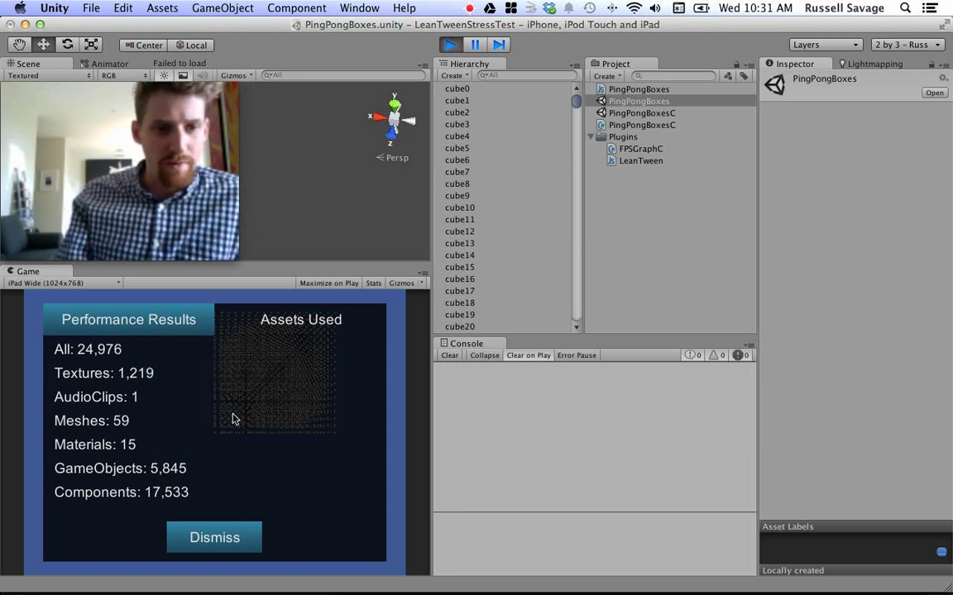
mouse_move(132, 424)
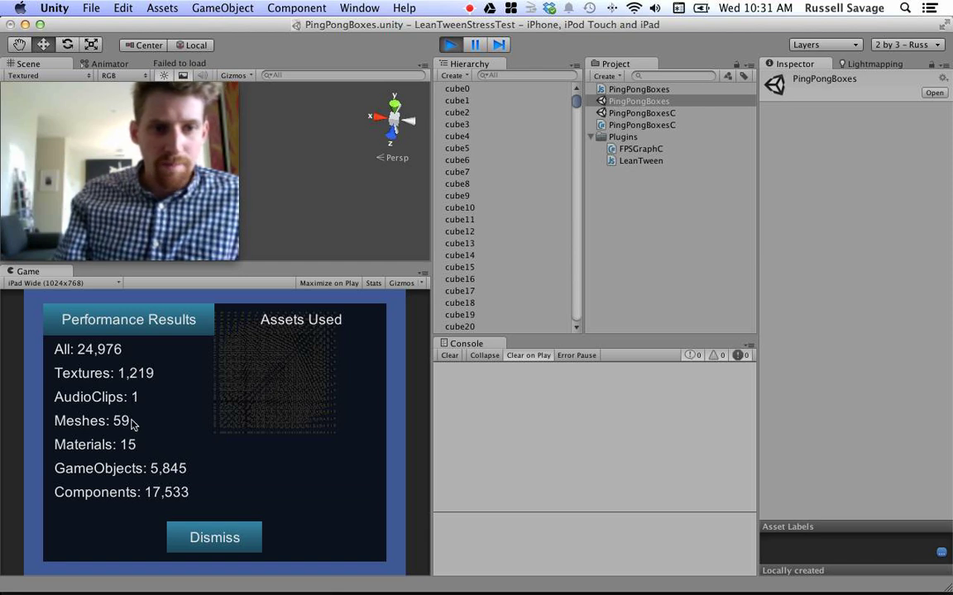
mouse_move(162, 450)
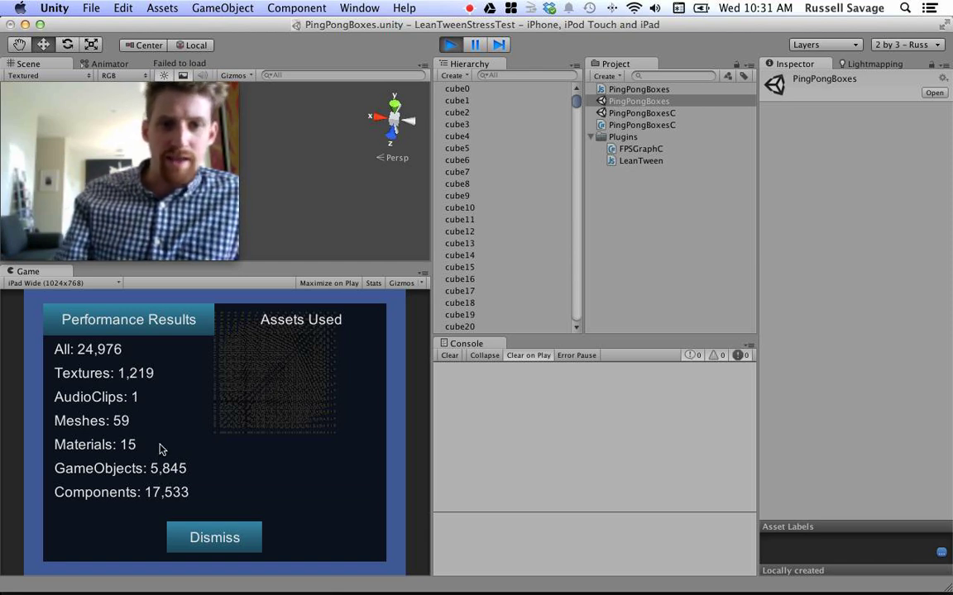
mouse_move(215, 427)
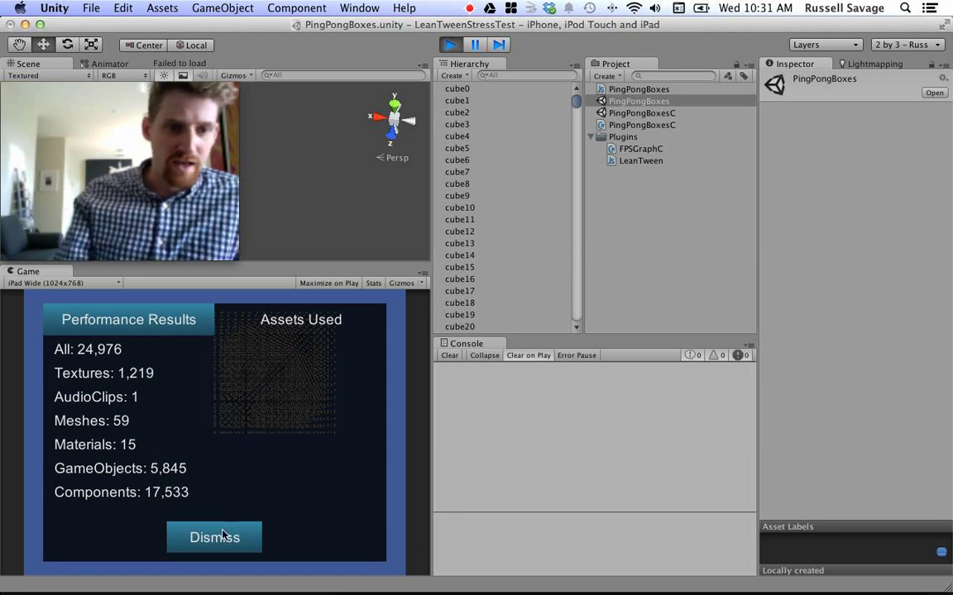
click(215, 537)
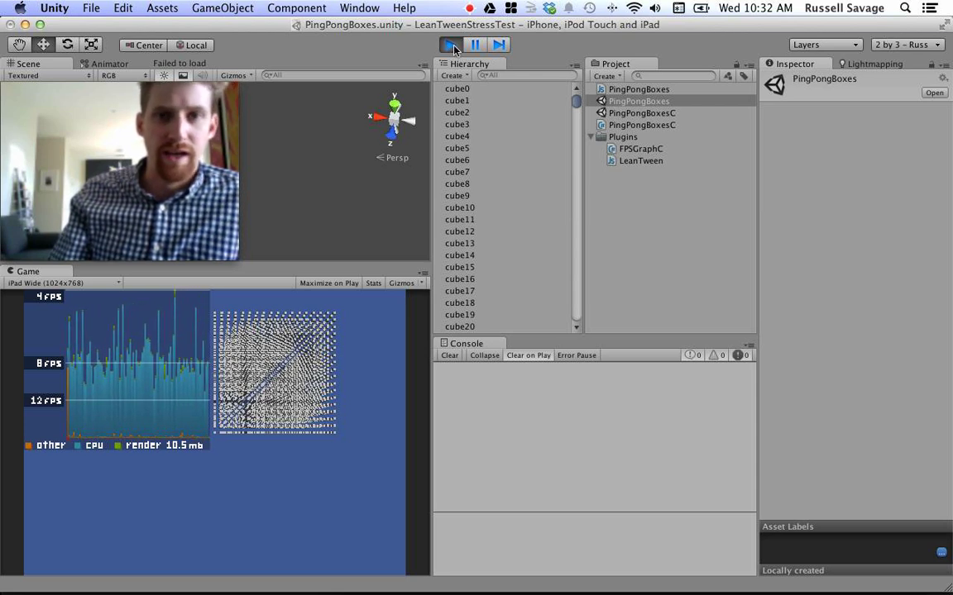
Step: Stop play mode and open the TestingTweenEngines project via File > Open Project
click(450, 44)
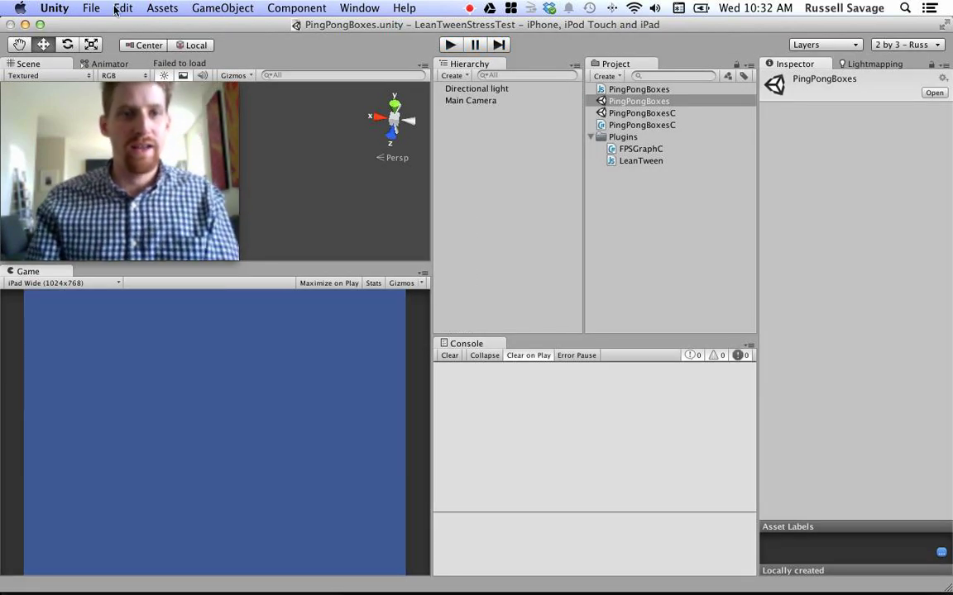
click(91, 7)
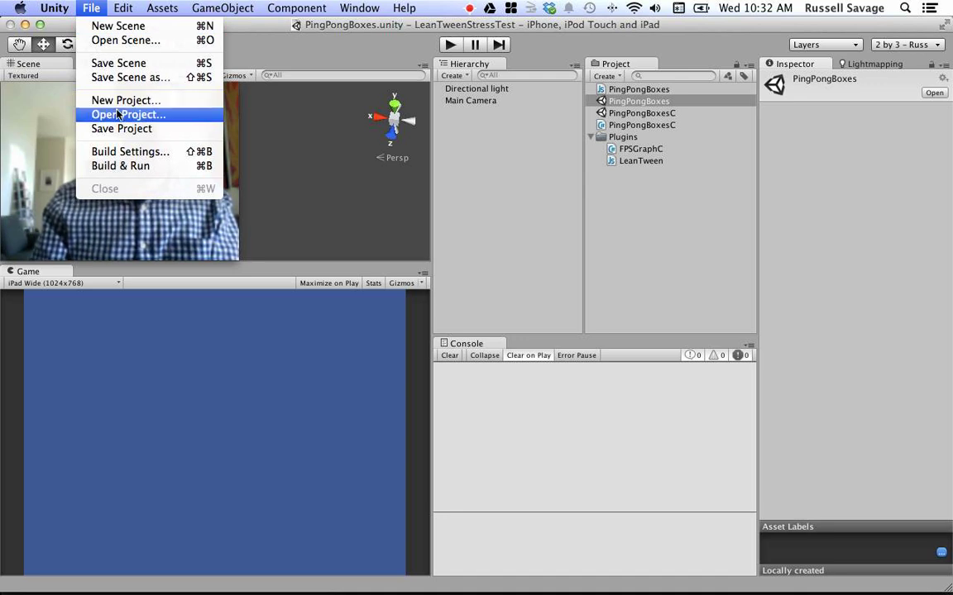
click(129, 114)
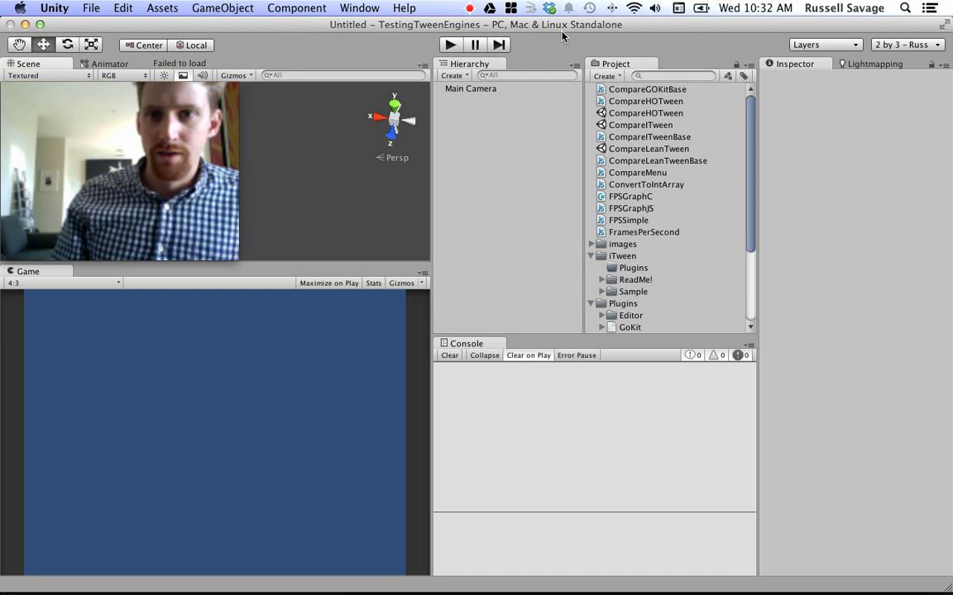
Step: Open the CompareLeanTween scene and start it running in the Game view
click(648, 149)
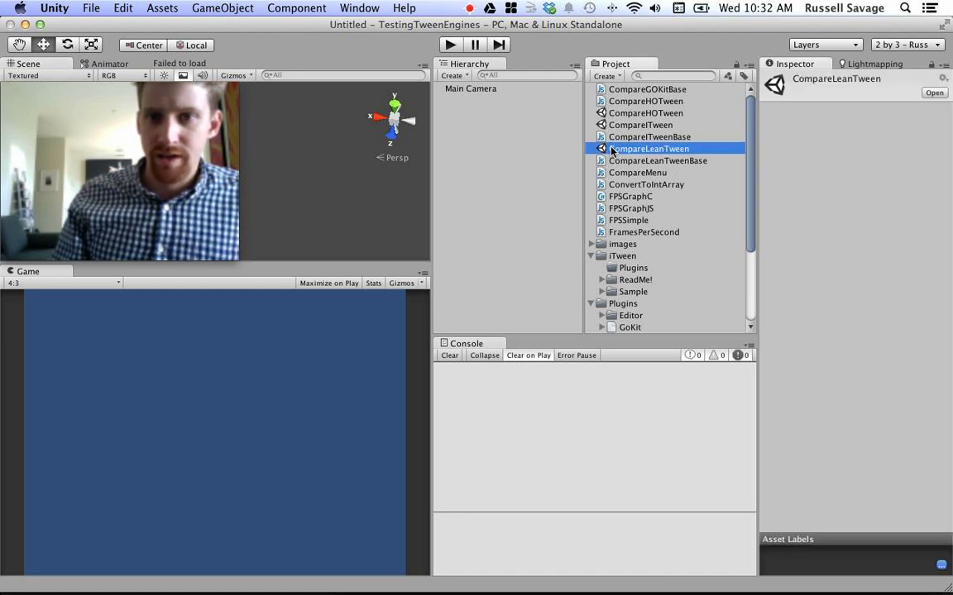
double_click(648, 149)
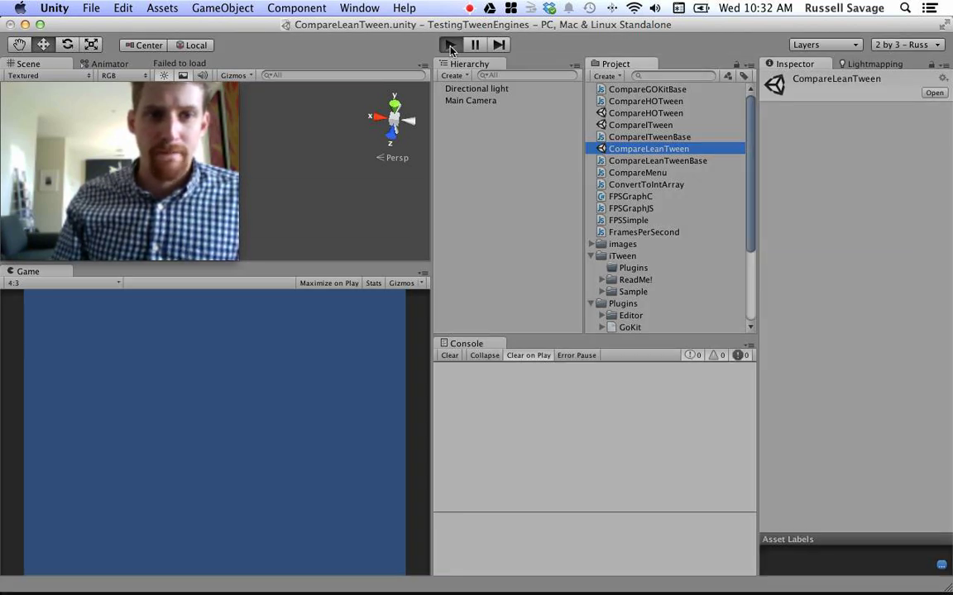
click(450, 45)
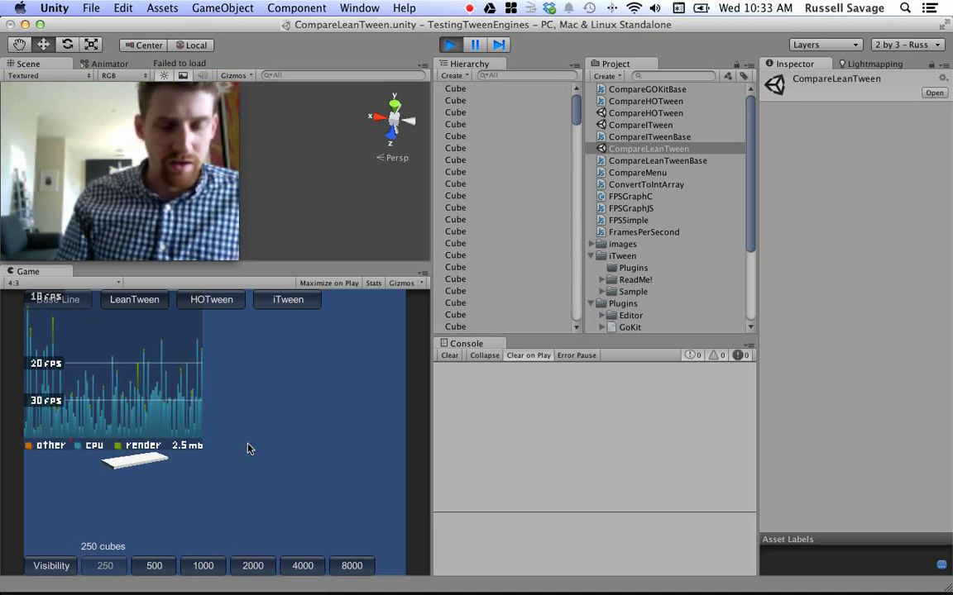
mouse_move(301, 450)
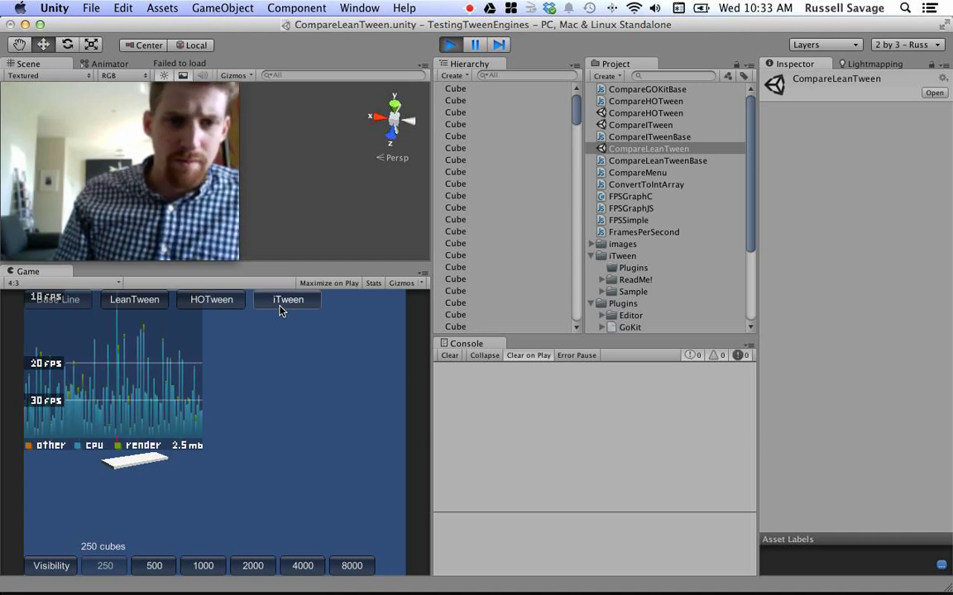
Step: Run the 250-cube test with iTween, then HOTween (12,656 ms score), then LeanTween
click(288, 299)
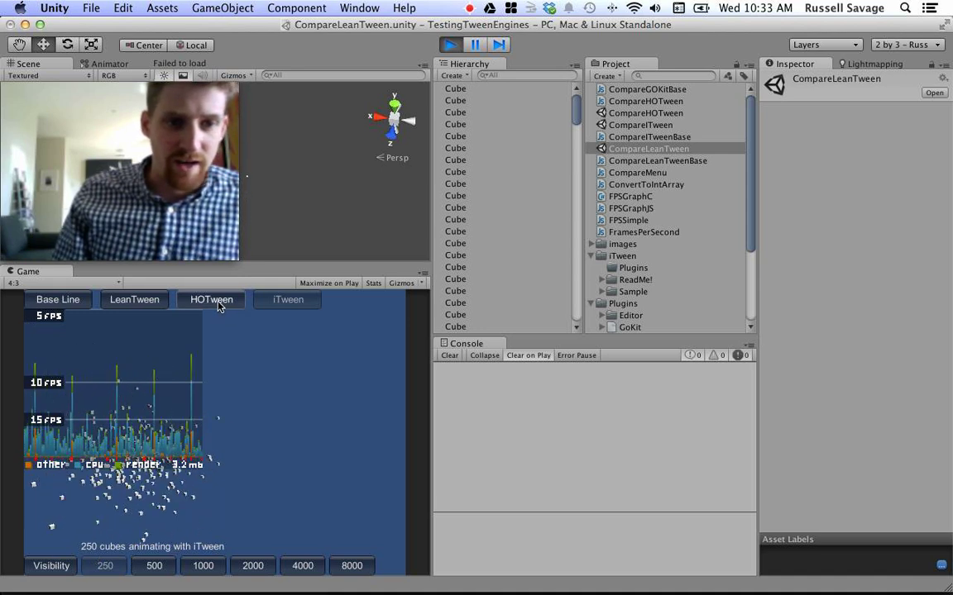
click(212, 299)
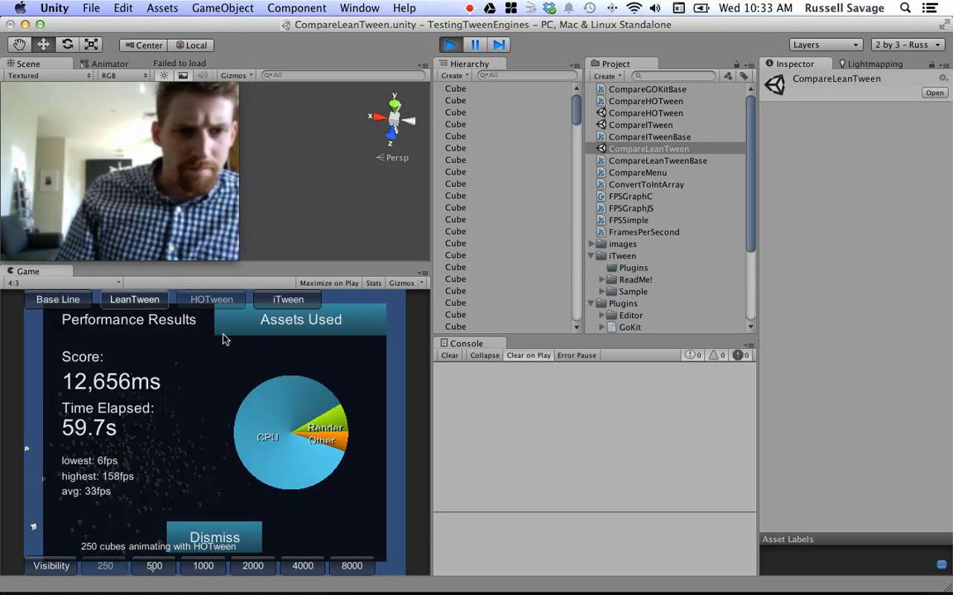
click(215, 538)
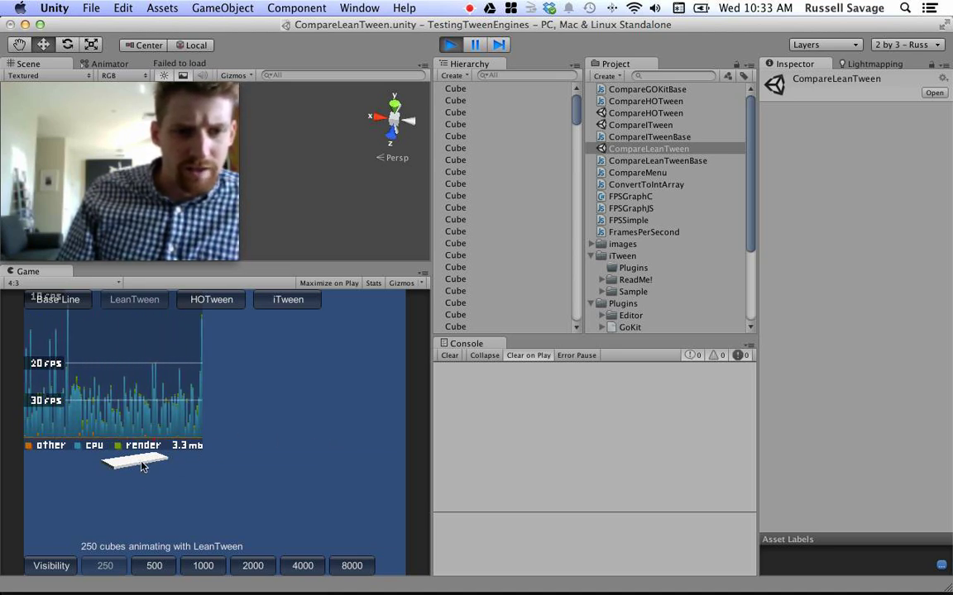
mouse_move(277, 463)
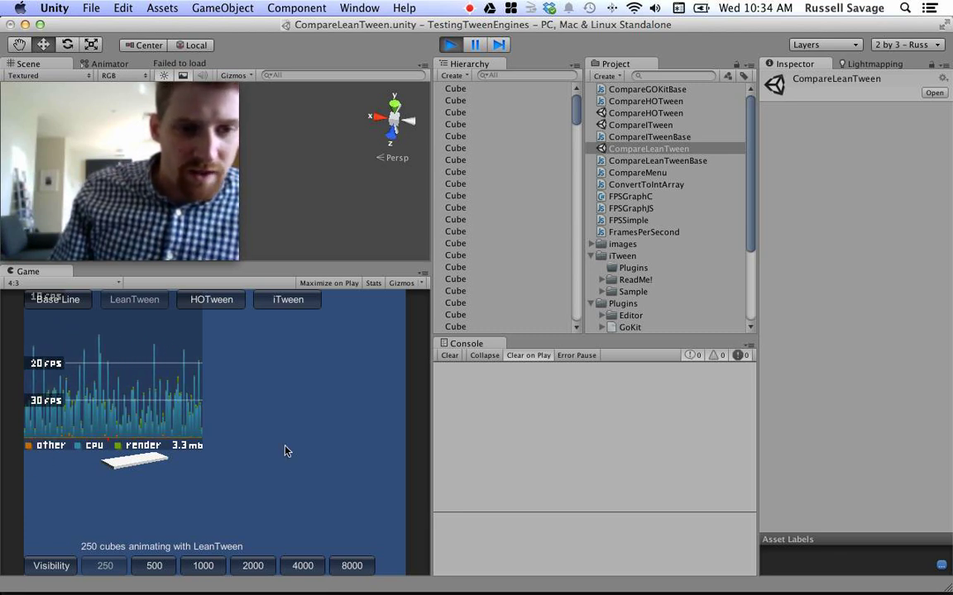
mouse_move(197, 460)
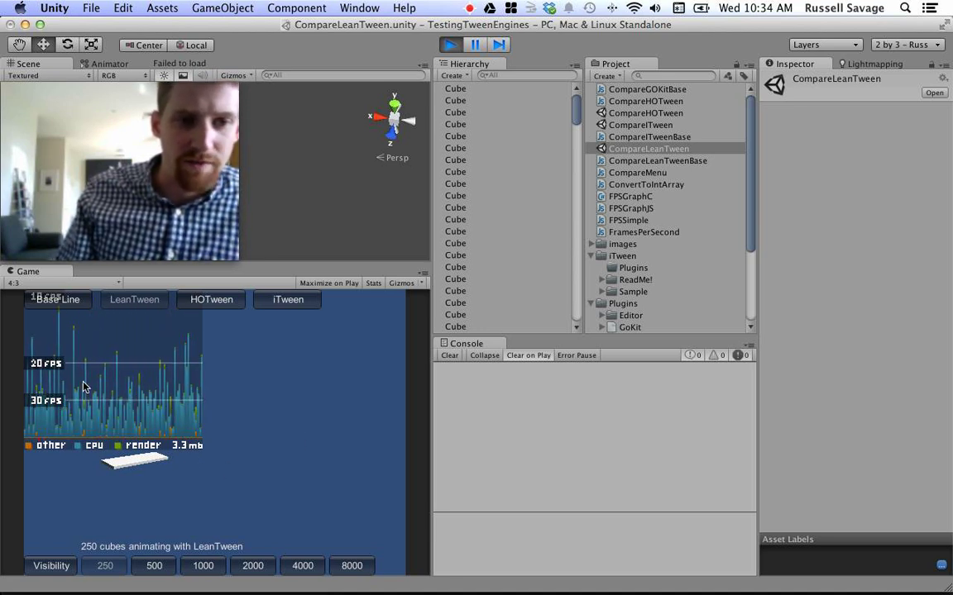
mouse_move(228, 373)
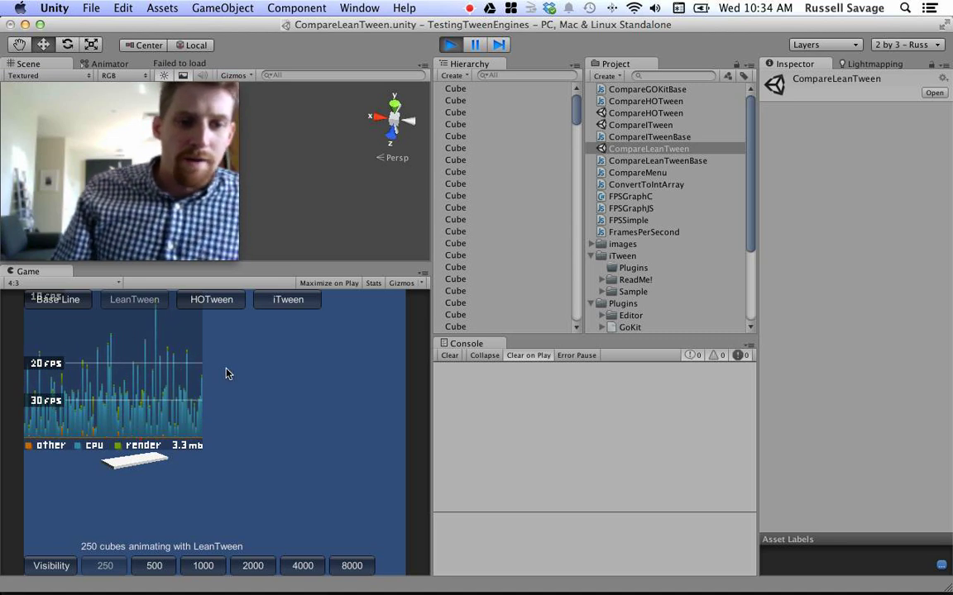